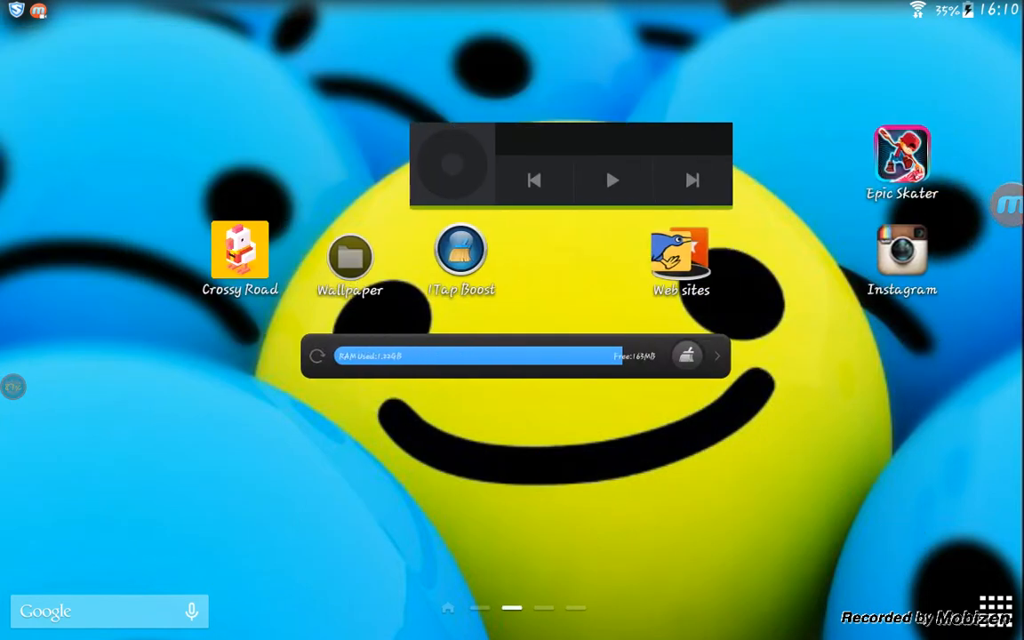
# Swipe right then back left to the main home page with clock and email widgets.
pyautogui.hscroll(3)
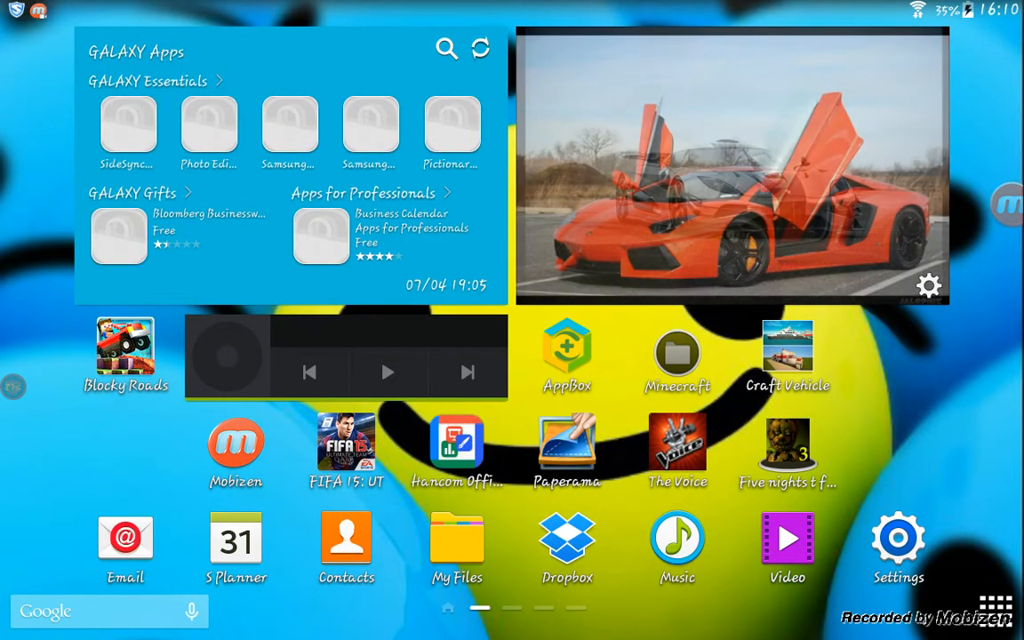
pyautogui.hscroll(-3)
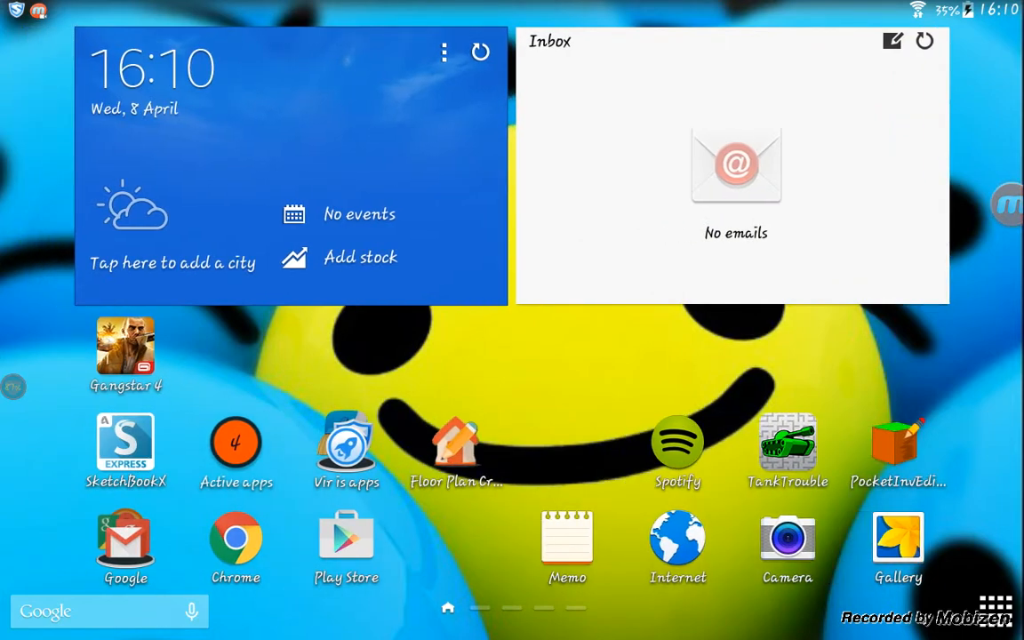
# Launch Play Store and search for 'mobizen'.
pyautogui.click(346, 541)
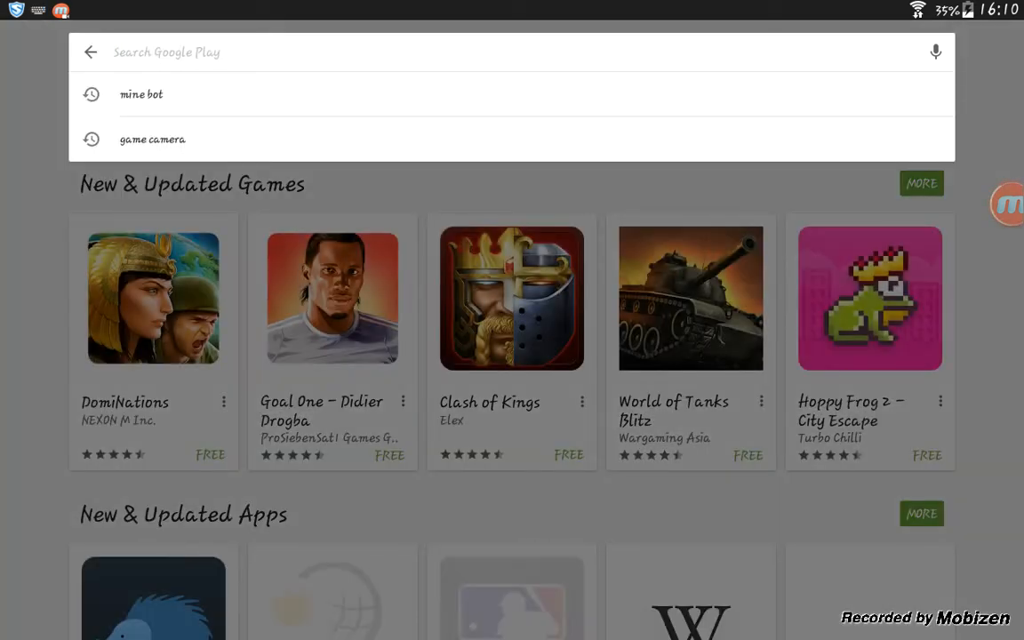
pyautogui.write('m')
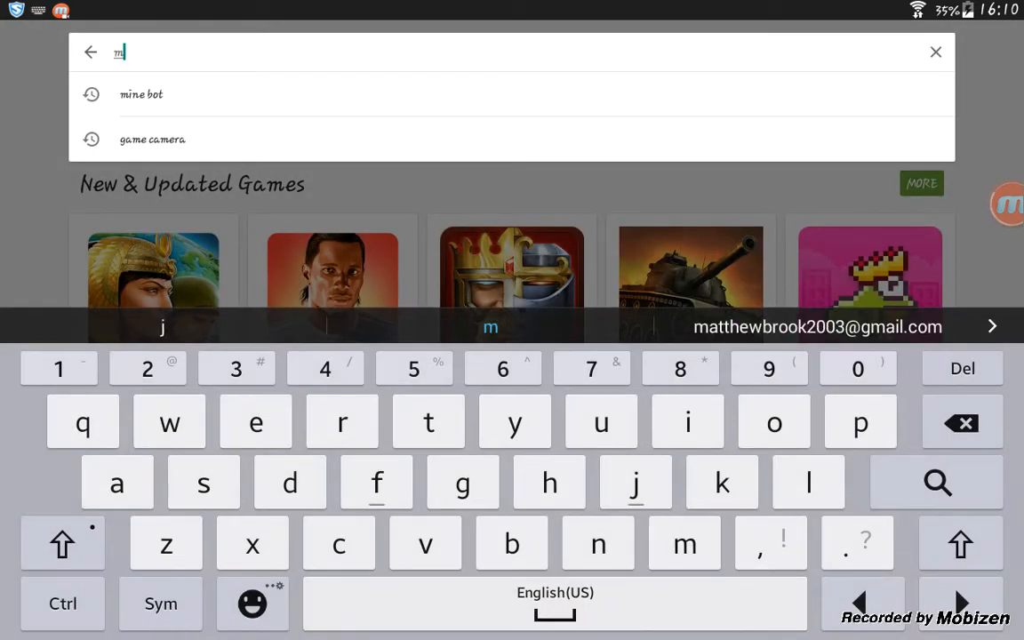
pyautogui.write('obizen')
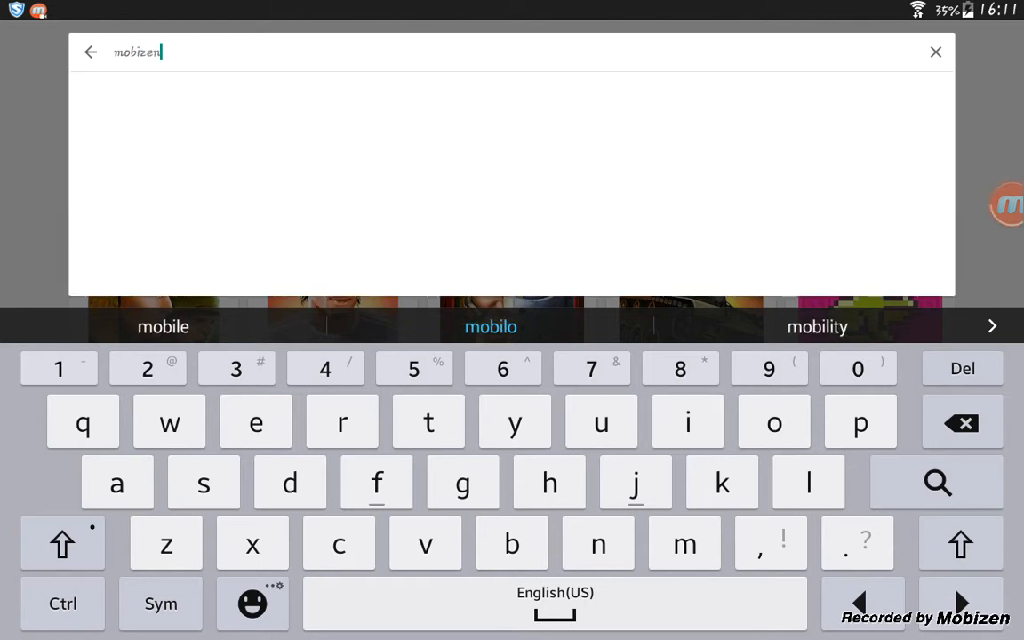
pyautogui.press('Enter')
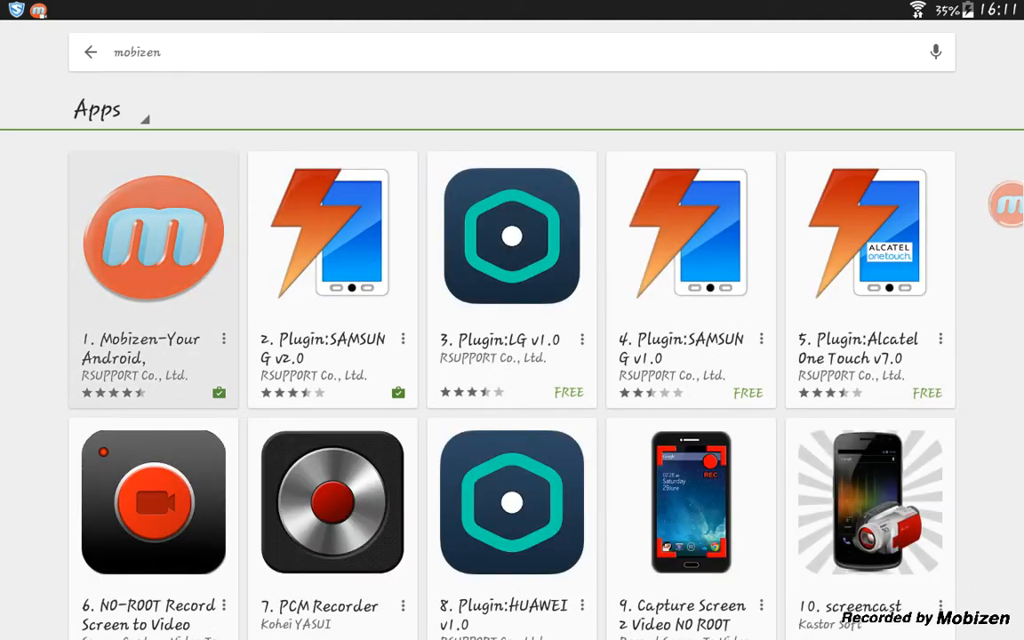
# View the Mobizen app's store page, then return to the search results.
pyautogui.click(151, 235)
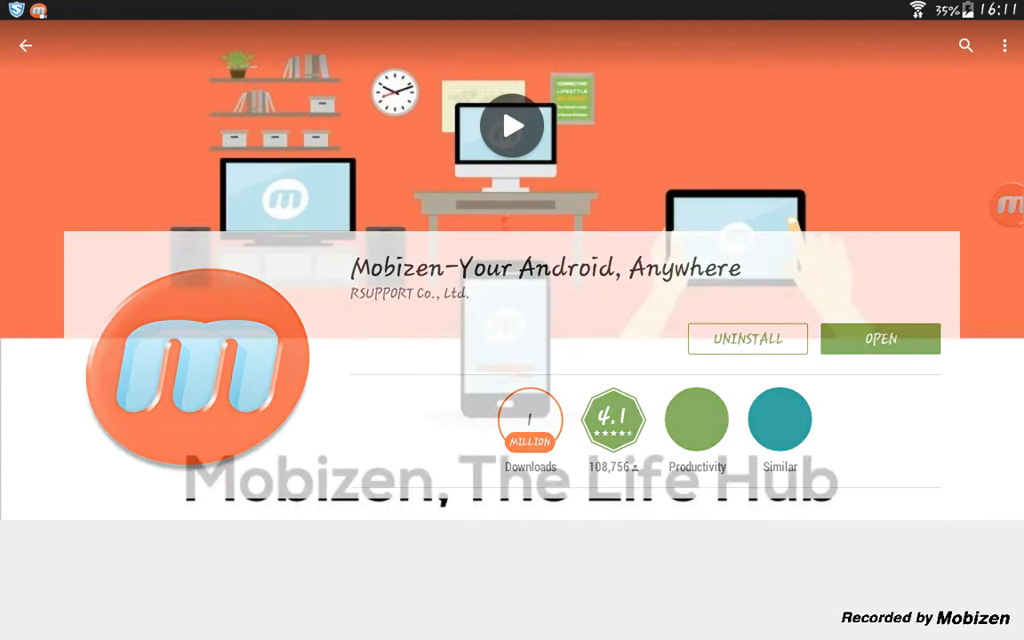
pyautogui.scroll(-3)
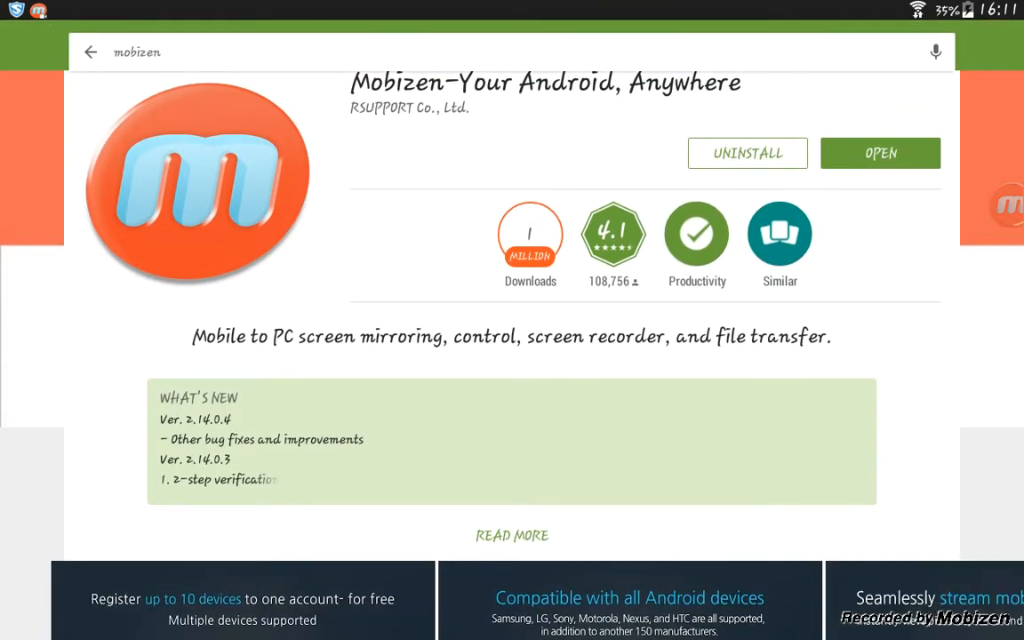
pyautogui.click(91, 50)
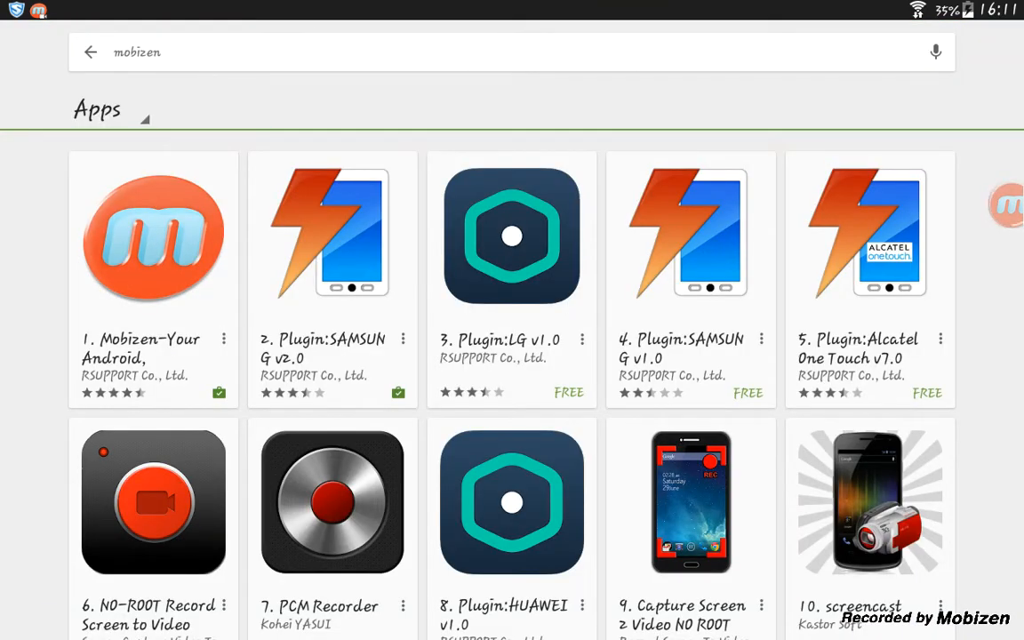
# Browse the Plugin:SAMSUNG v2.0 store page, then return to the search results.
pyautogui.click(332, 233)
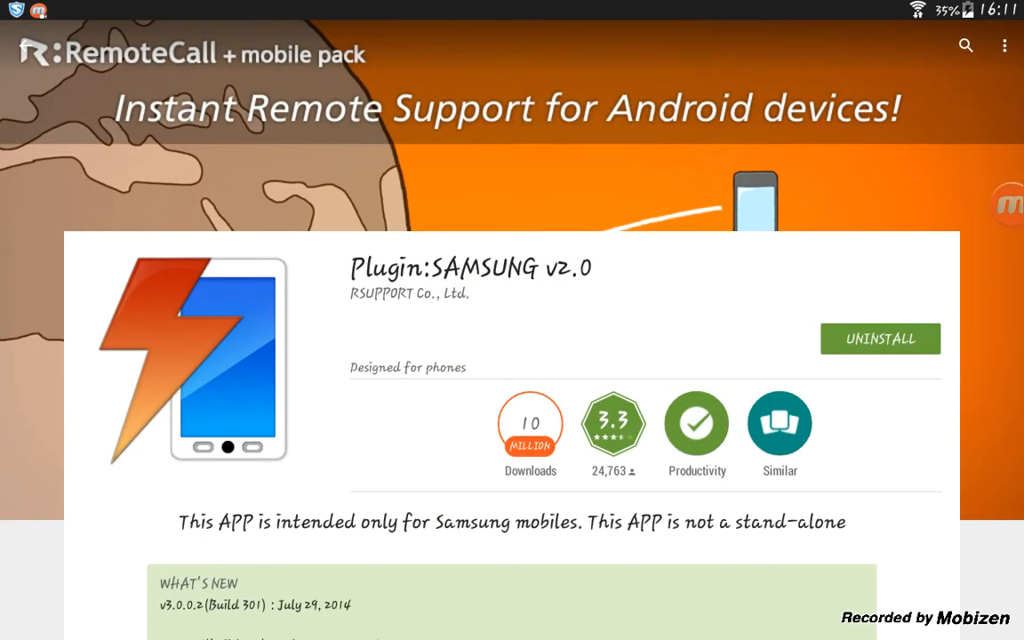
pyautogui.scroll(-3)
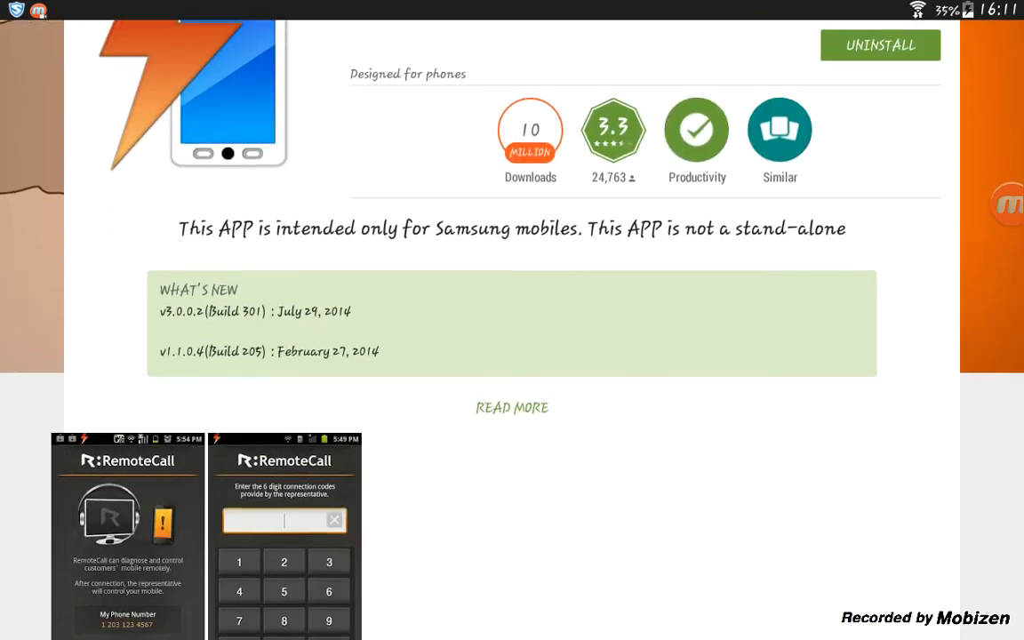
pyautogui.click(88, 52)
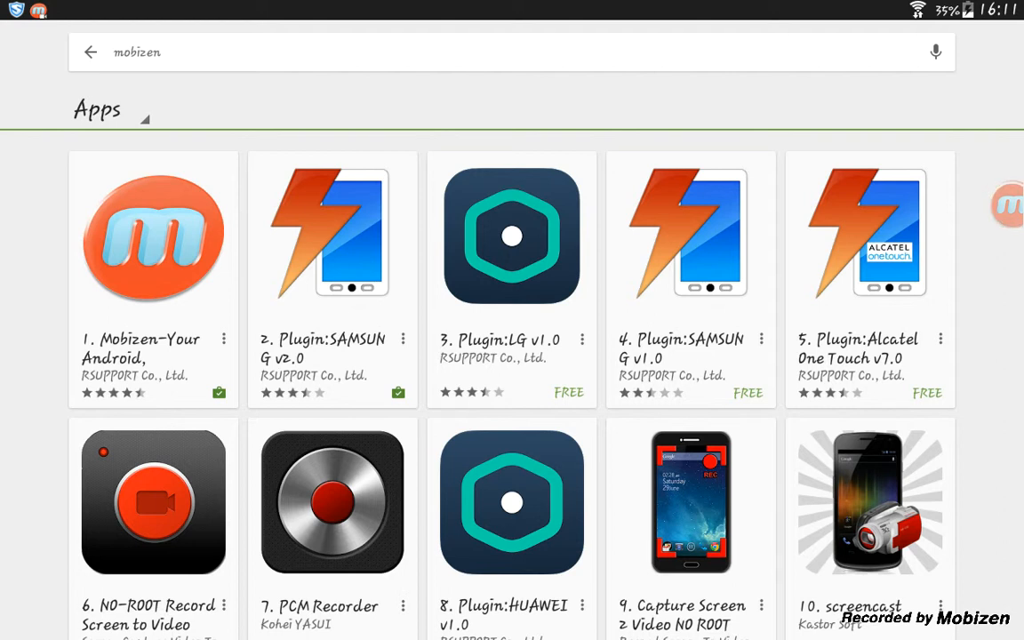
# Reopen the Mobizen store page and launch the installed app.
pyautogui.click(153, 247)
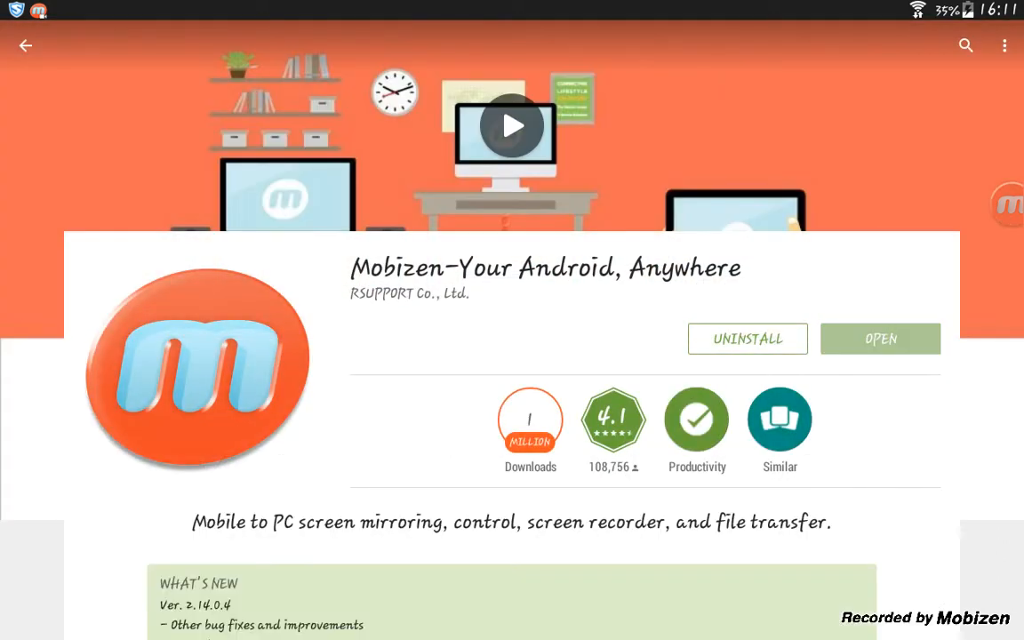
pyautogui.click(880, 338)
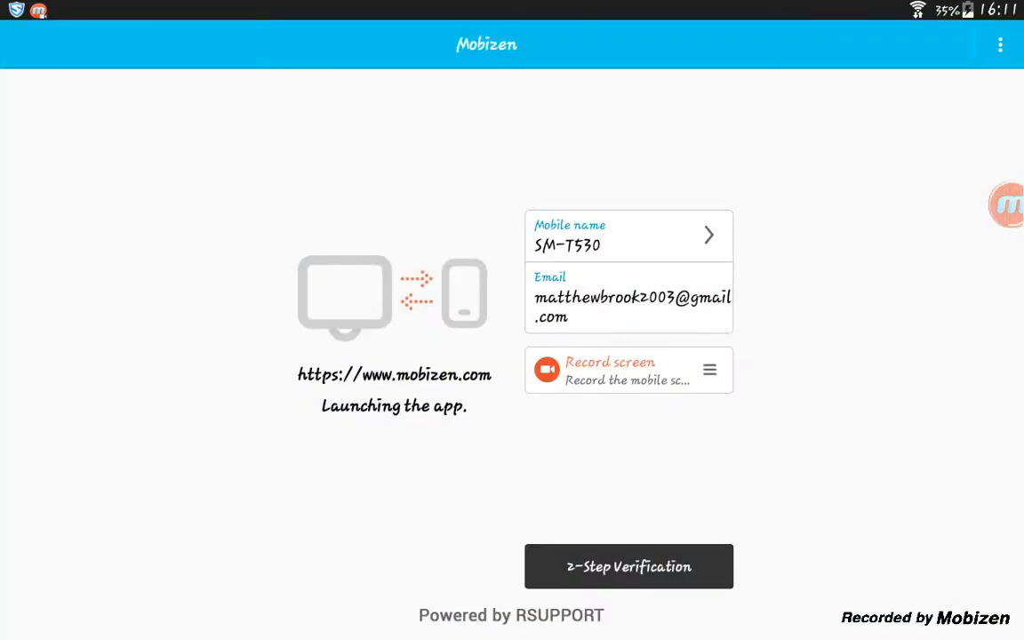